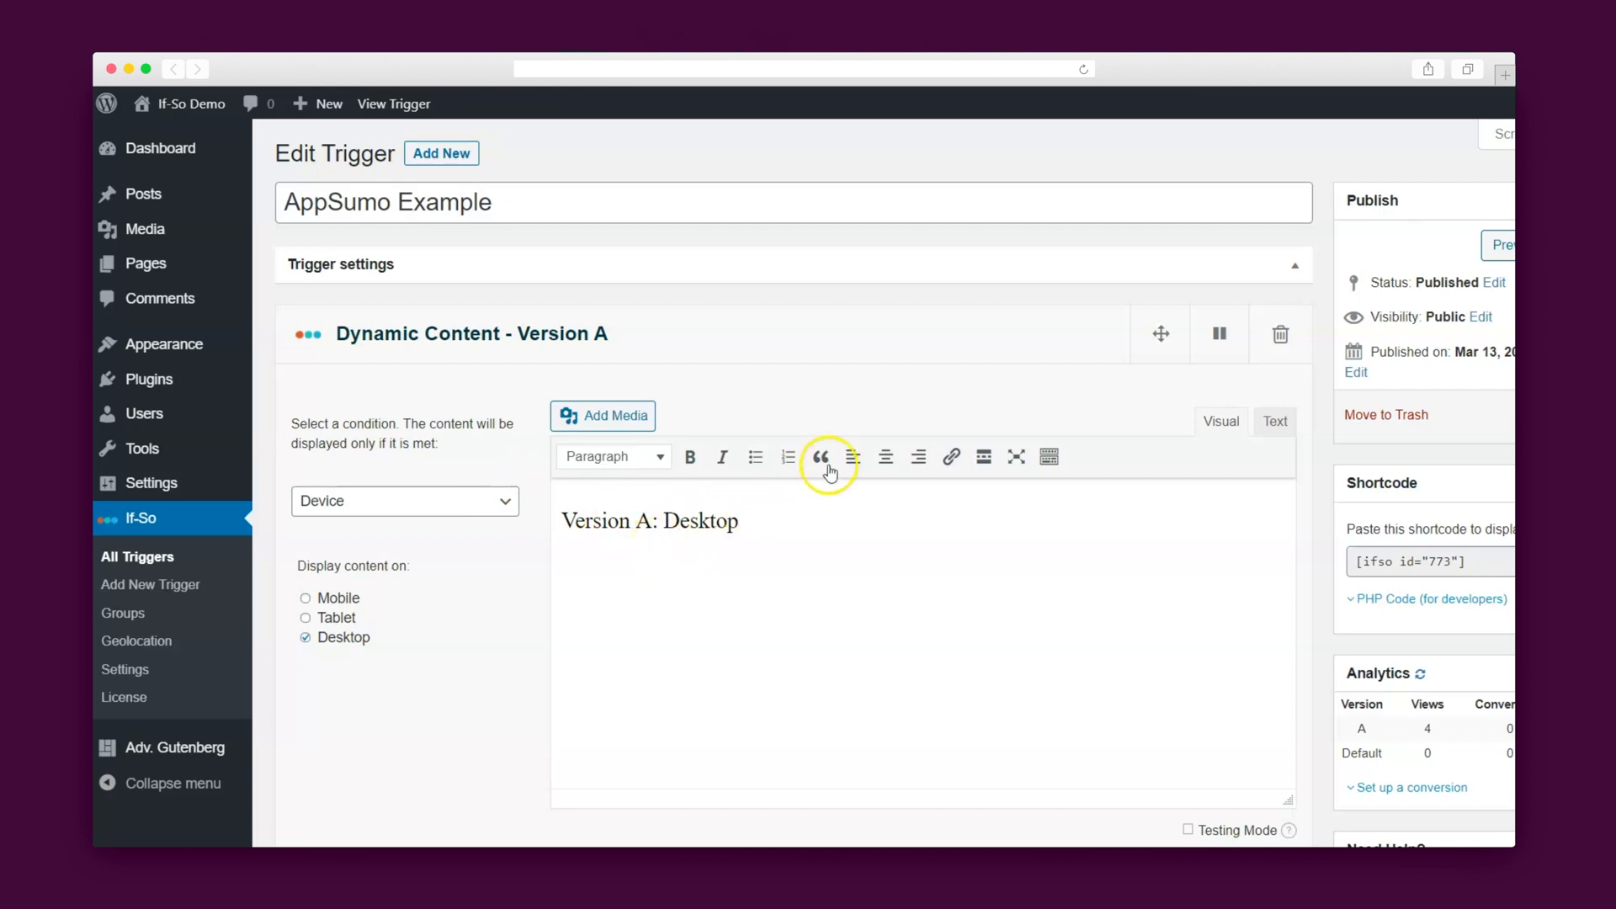
# Step: Add Version B to the AppSumo Example trigger below Version A
pyautogui.scroll(-3)
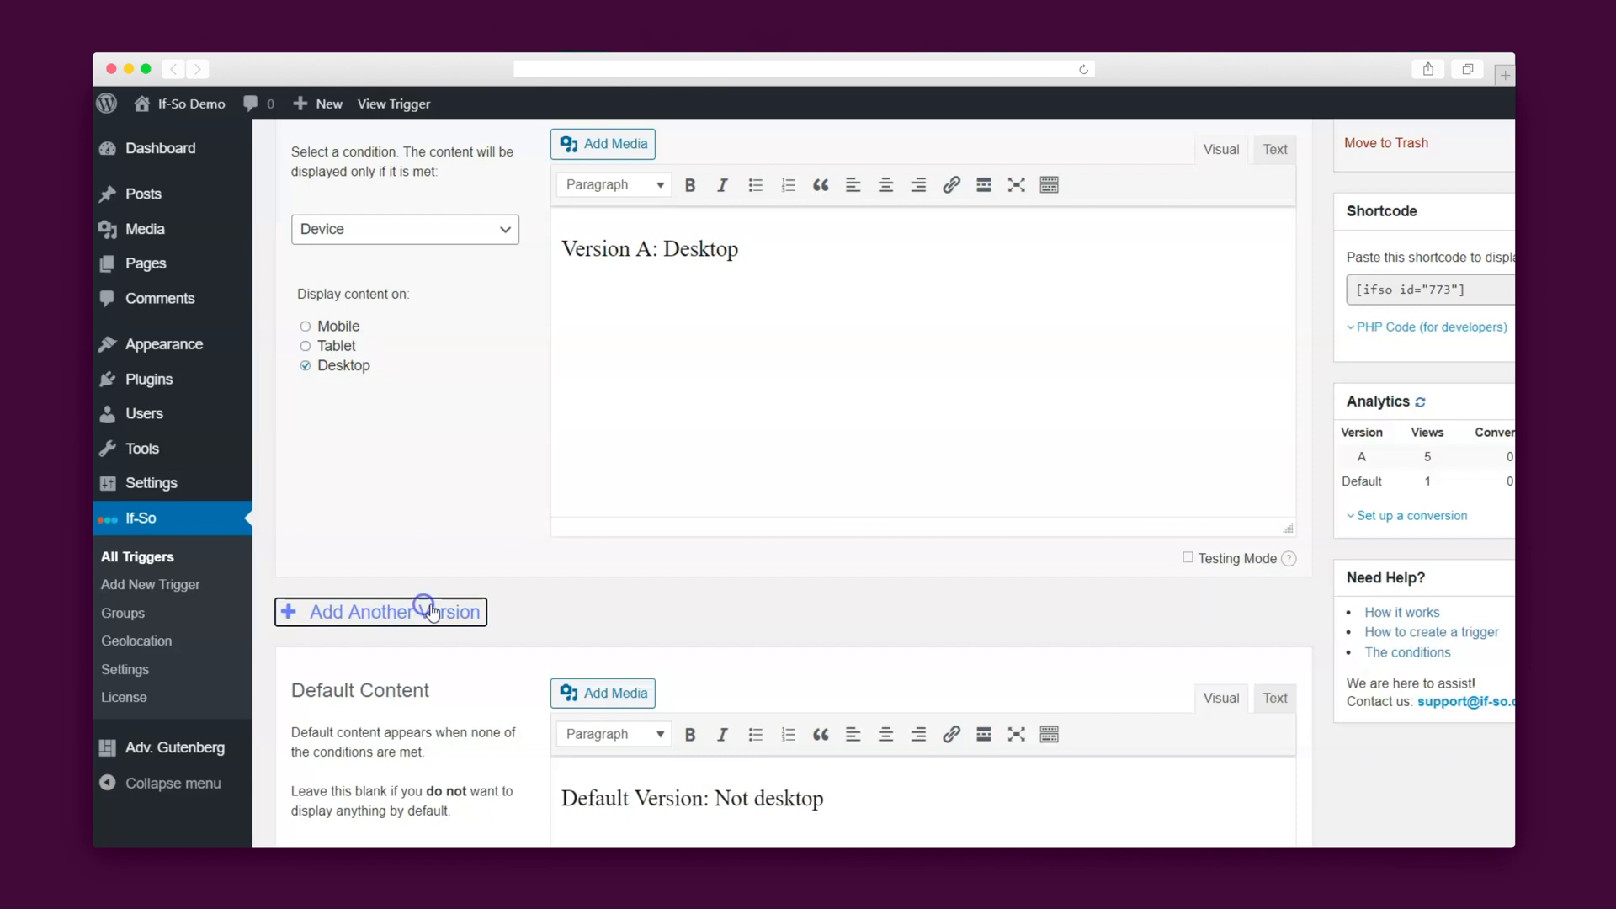
pyautogui.click(380, 611)
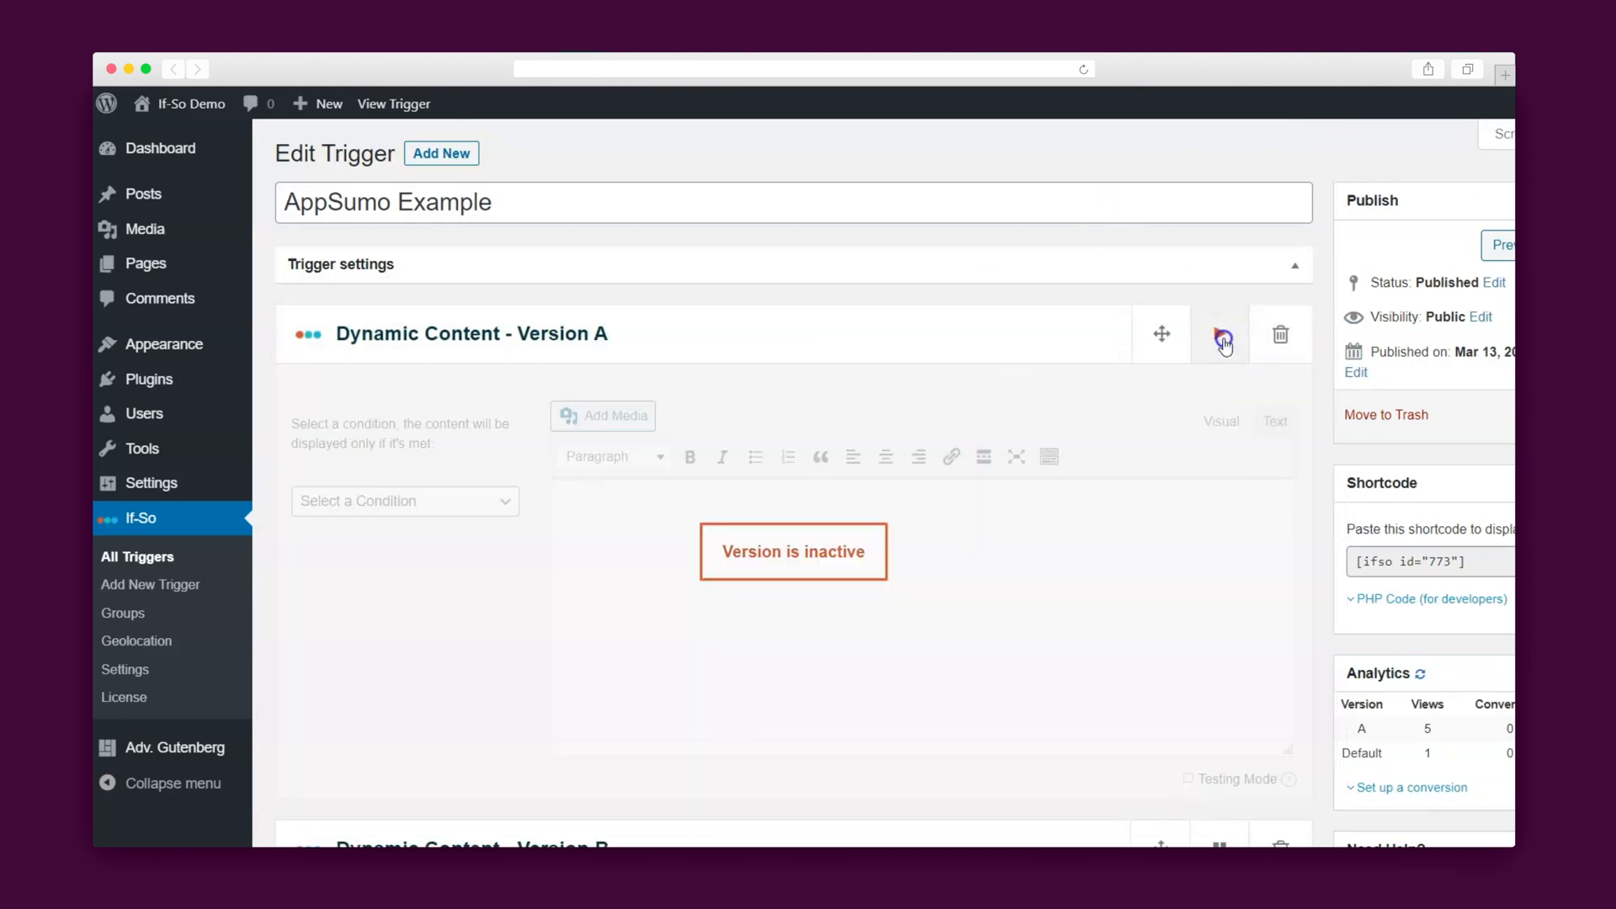
# Step: Pause Version A of the AppSumo Example trigger to deactivate it
pyautogui.click(1281, 335)
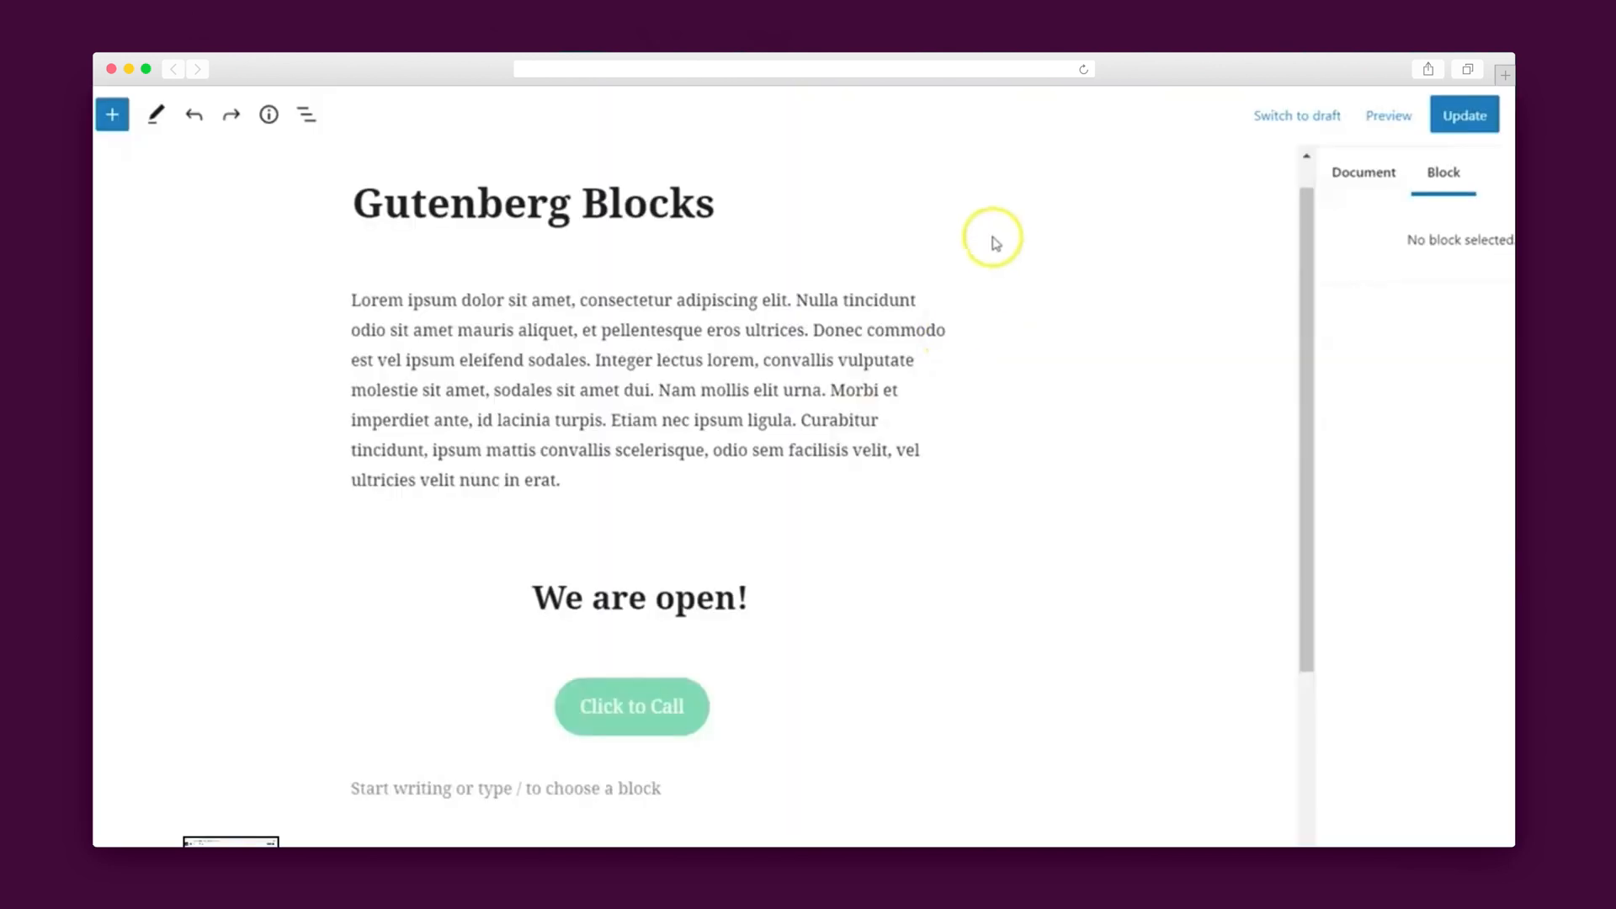
# Step: Select the Click to Call button block and expand its Dynamic Content panel
pyautogui.click(631, 706)
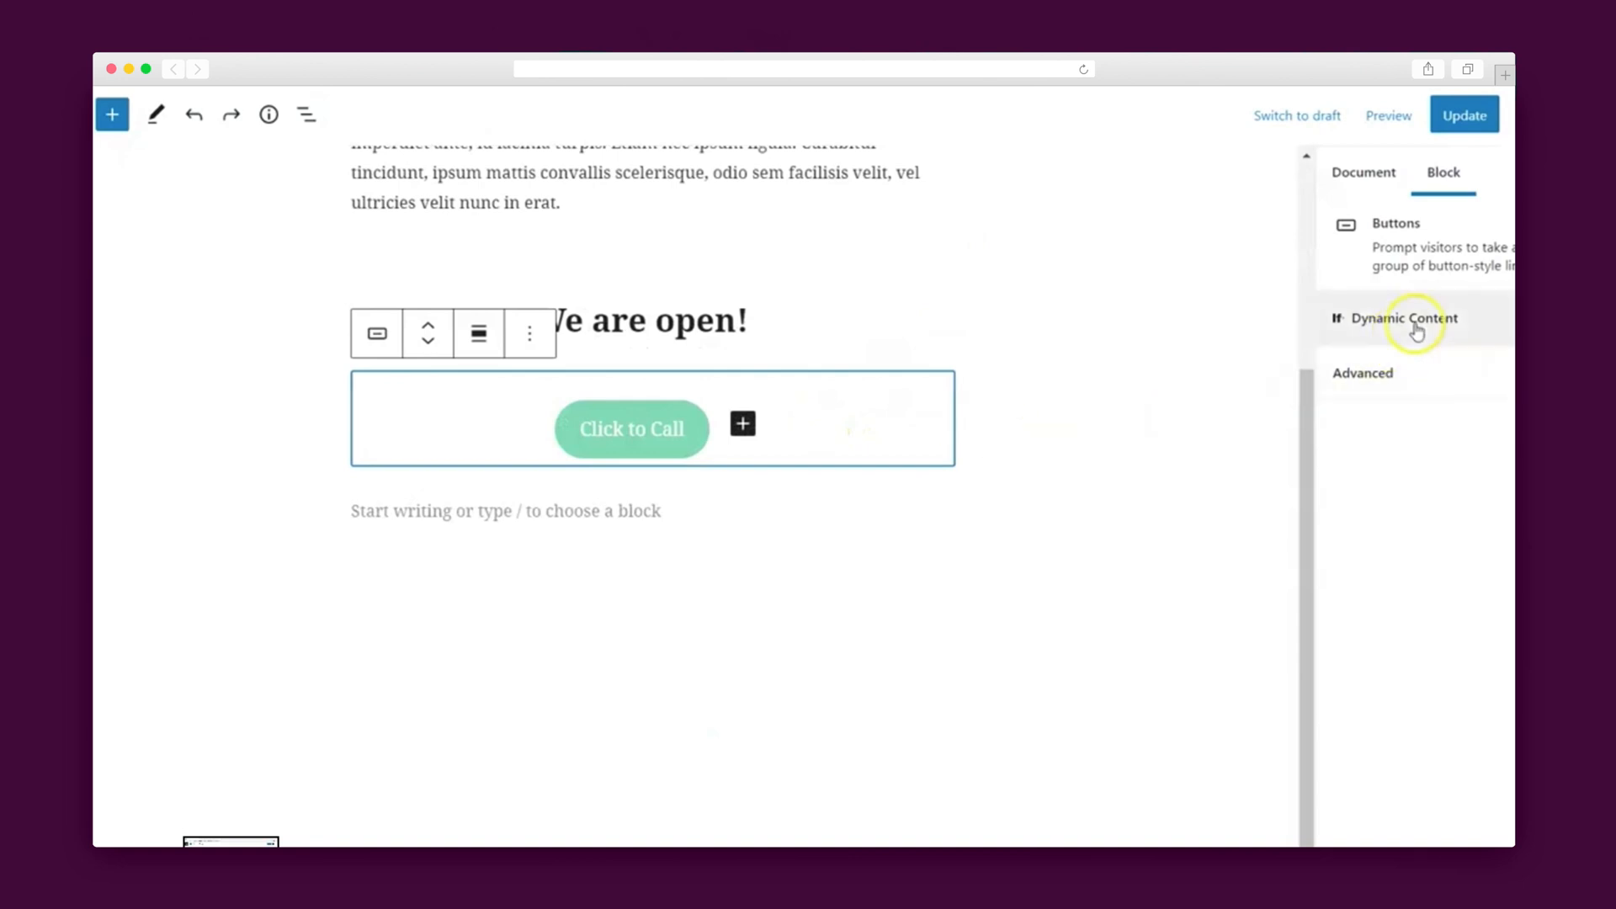
pyautogui.click(1404, 317)
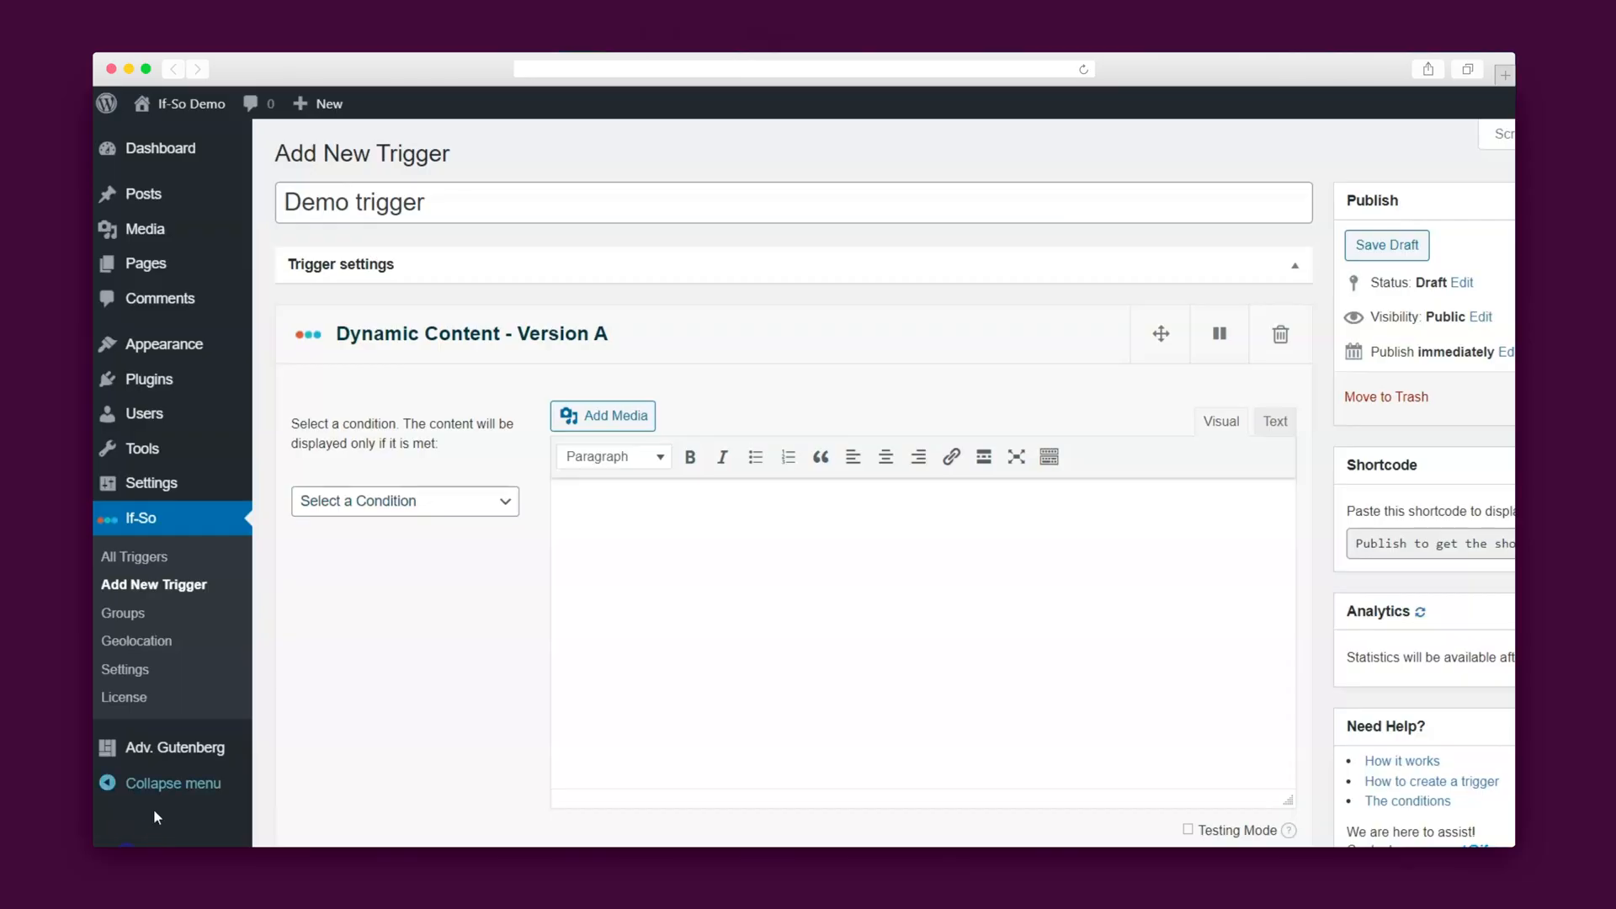
# Step: Set Version A of the Demo trigger to a User Behavior condition
pyautogui.click(404, 501)
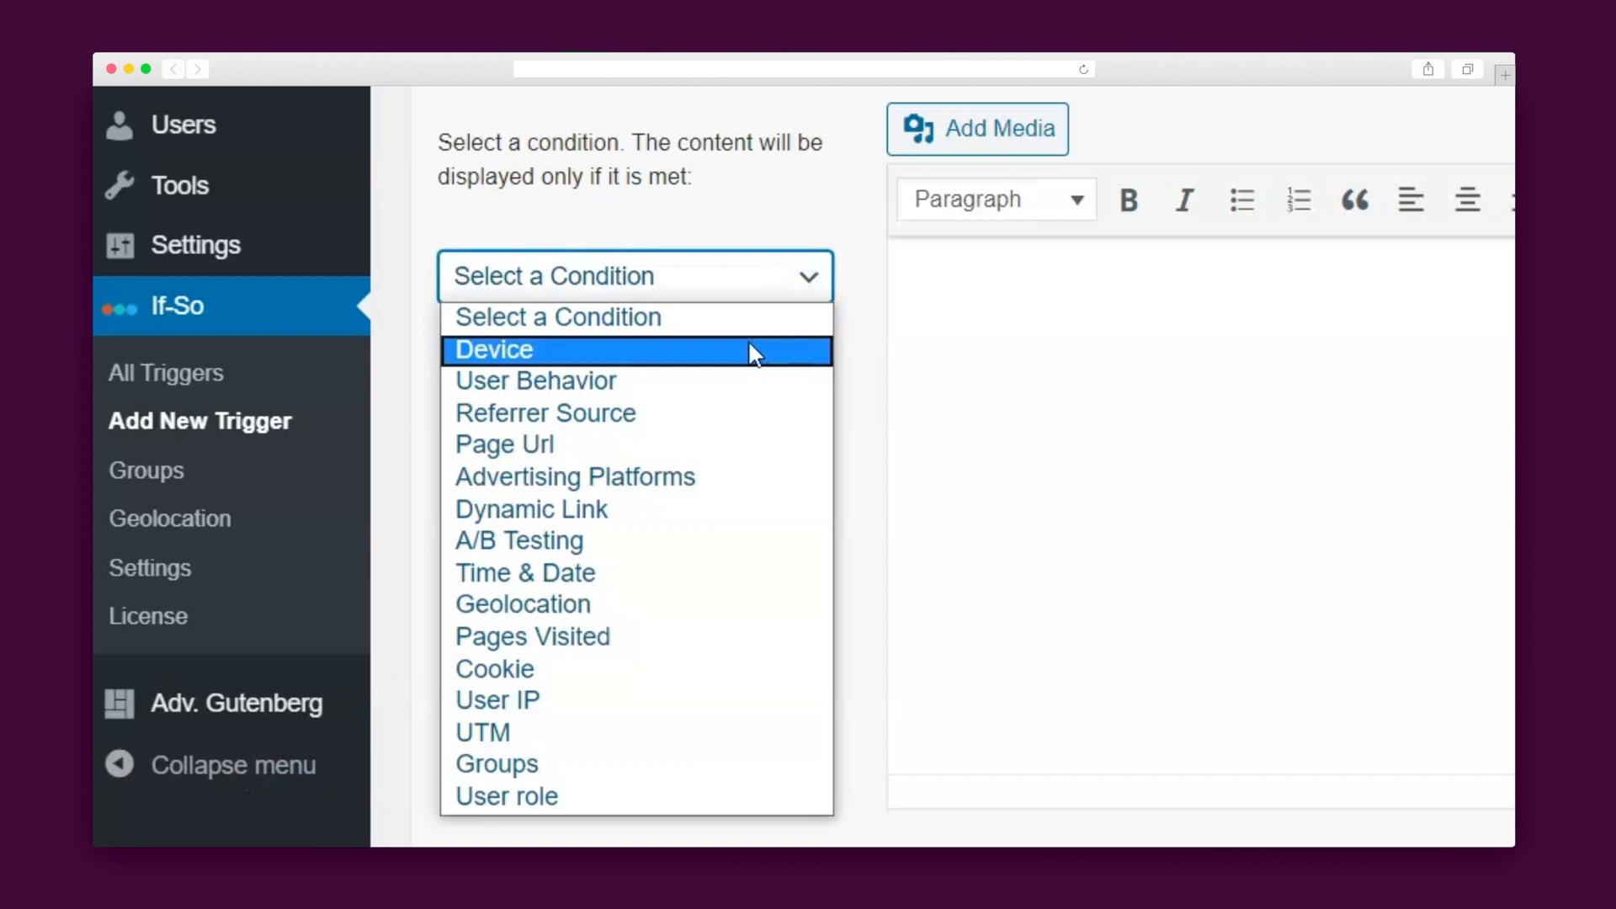
pyautogui.moveTo(742, 382)
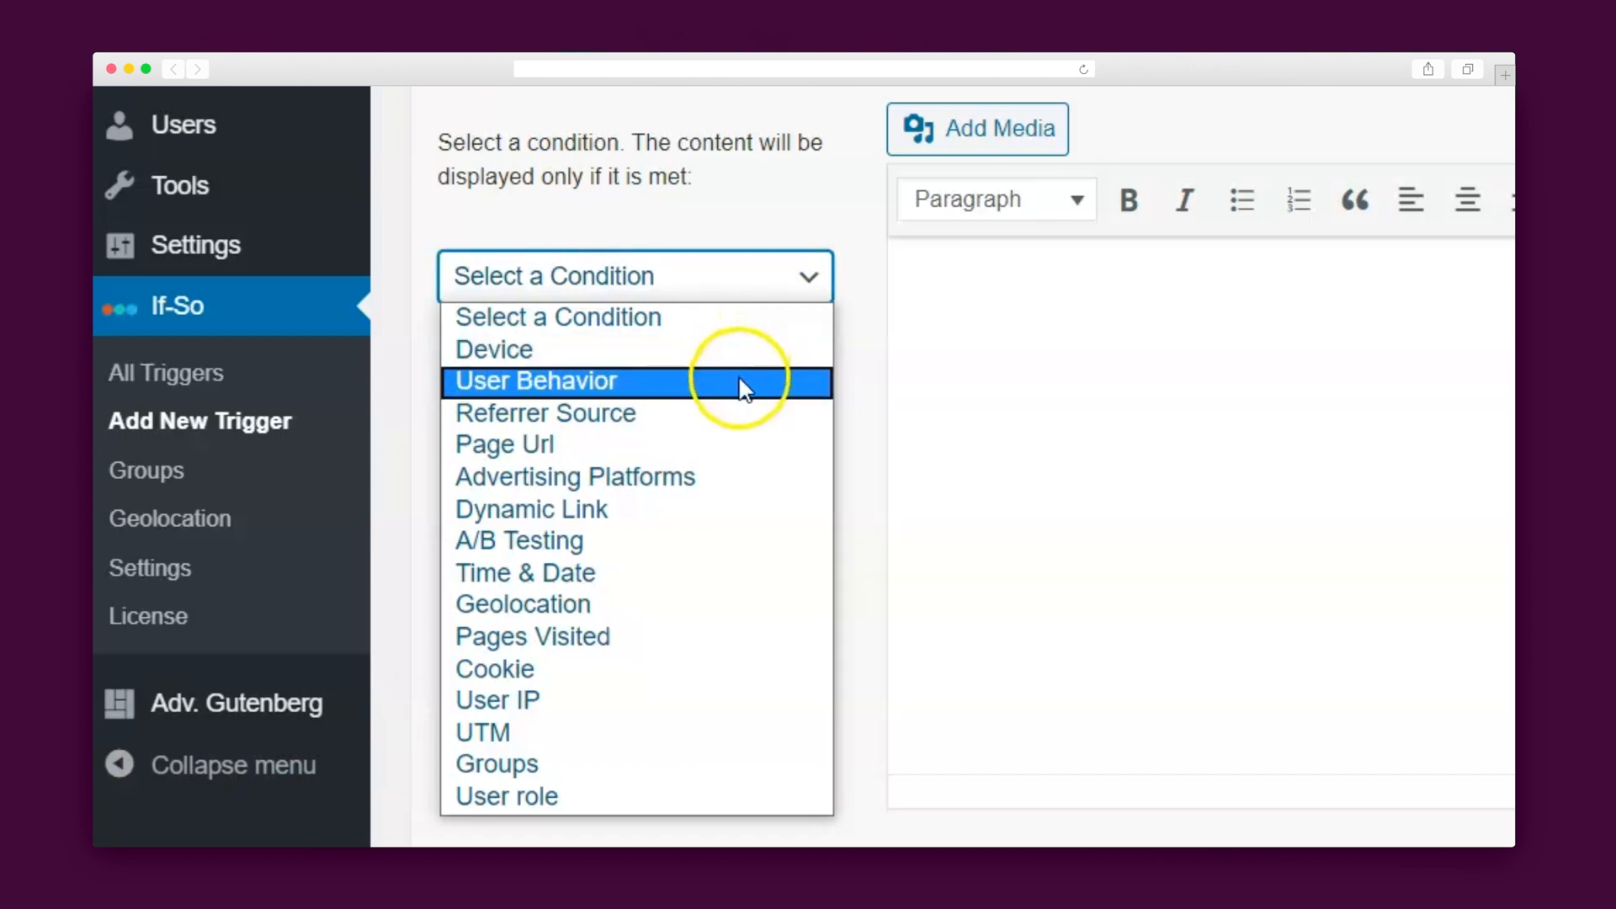
pyautogui.click(574, 476)
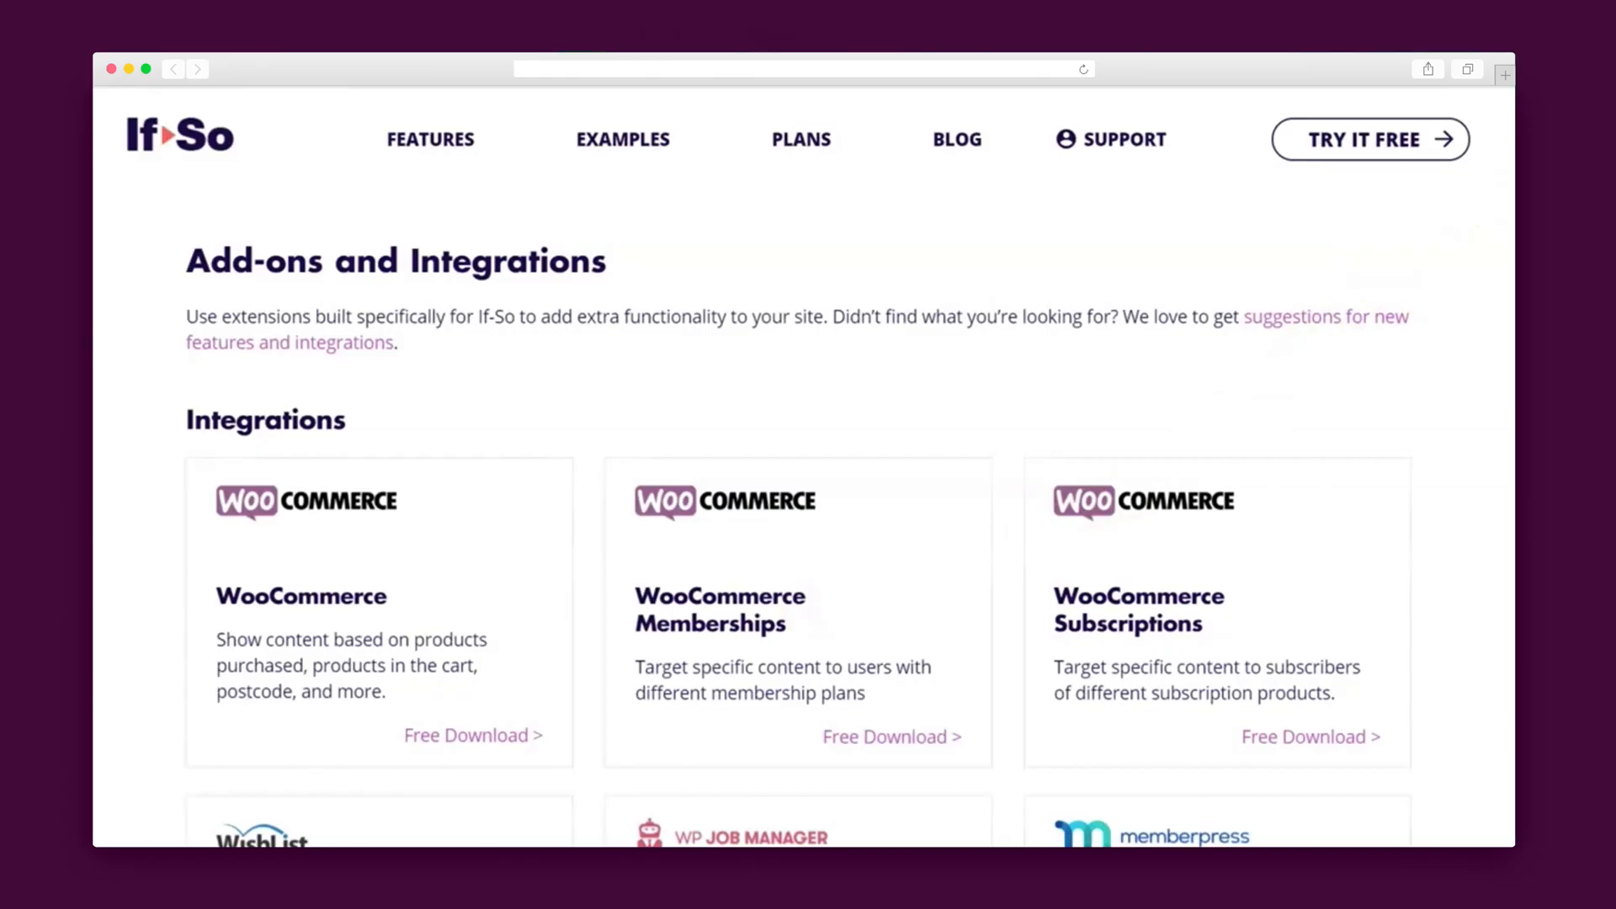
# Step: Scroll the If-So Integrations list to the WooCommerce integrations
pyautogui.scroll(-3)
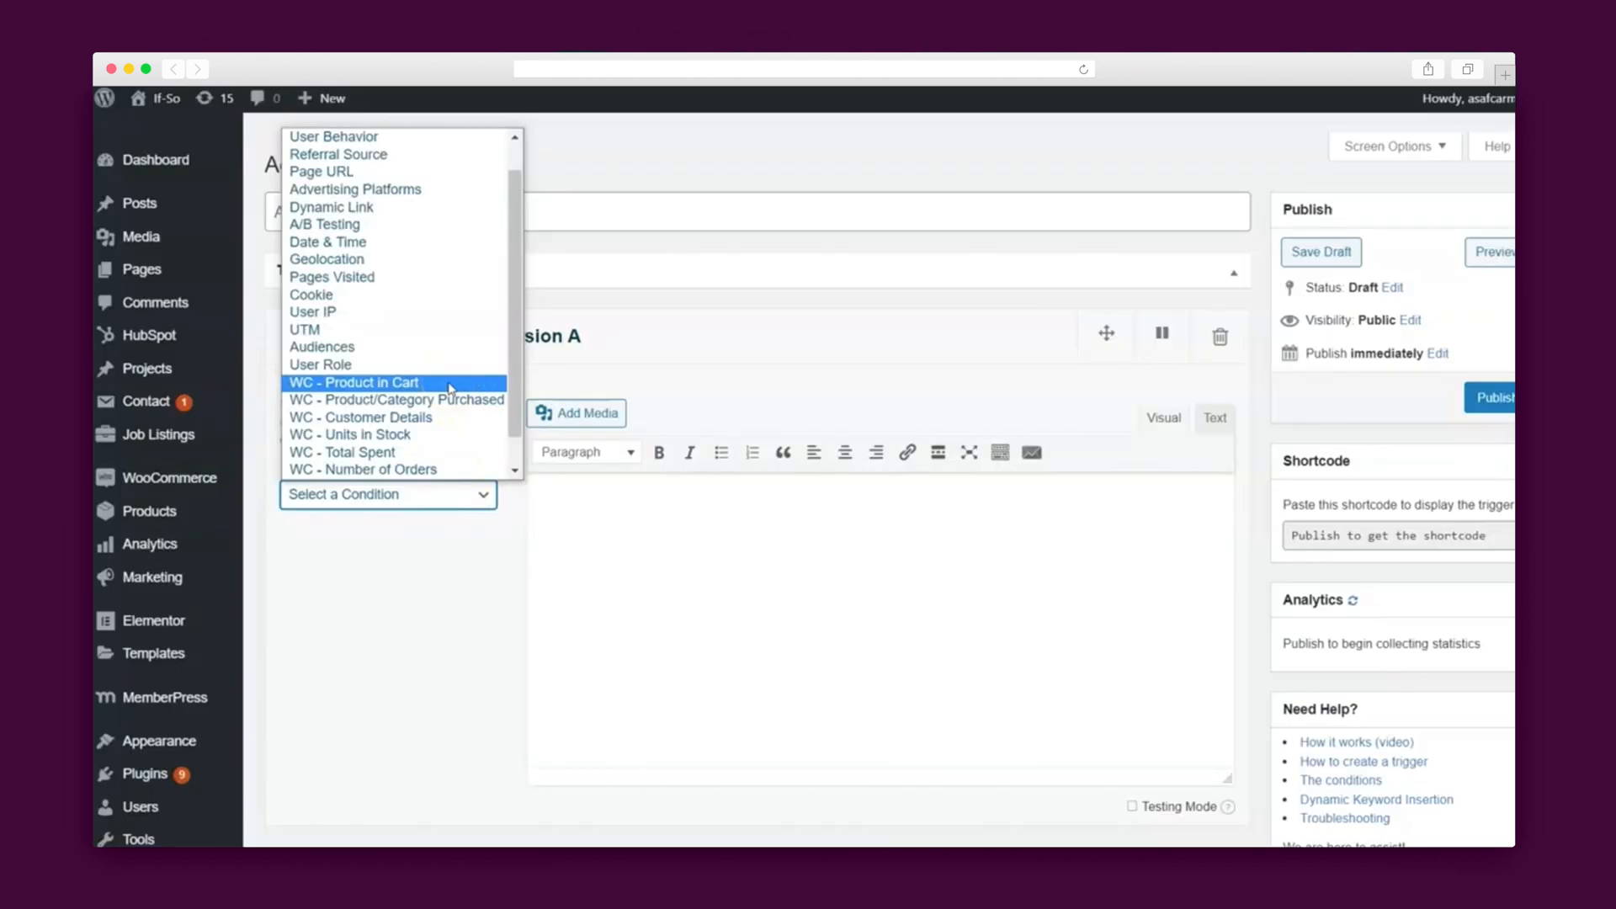
# Step: Condition Version A on WC Product Purchased Is package 2, then enter its content
pyautogui.click(395, 400)
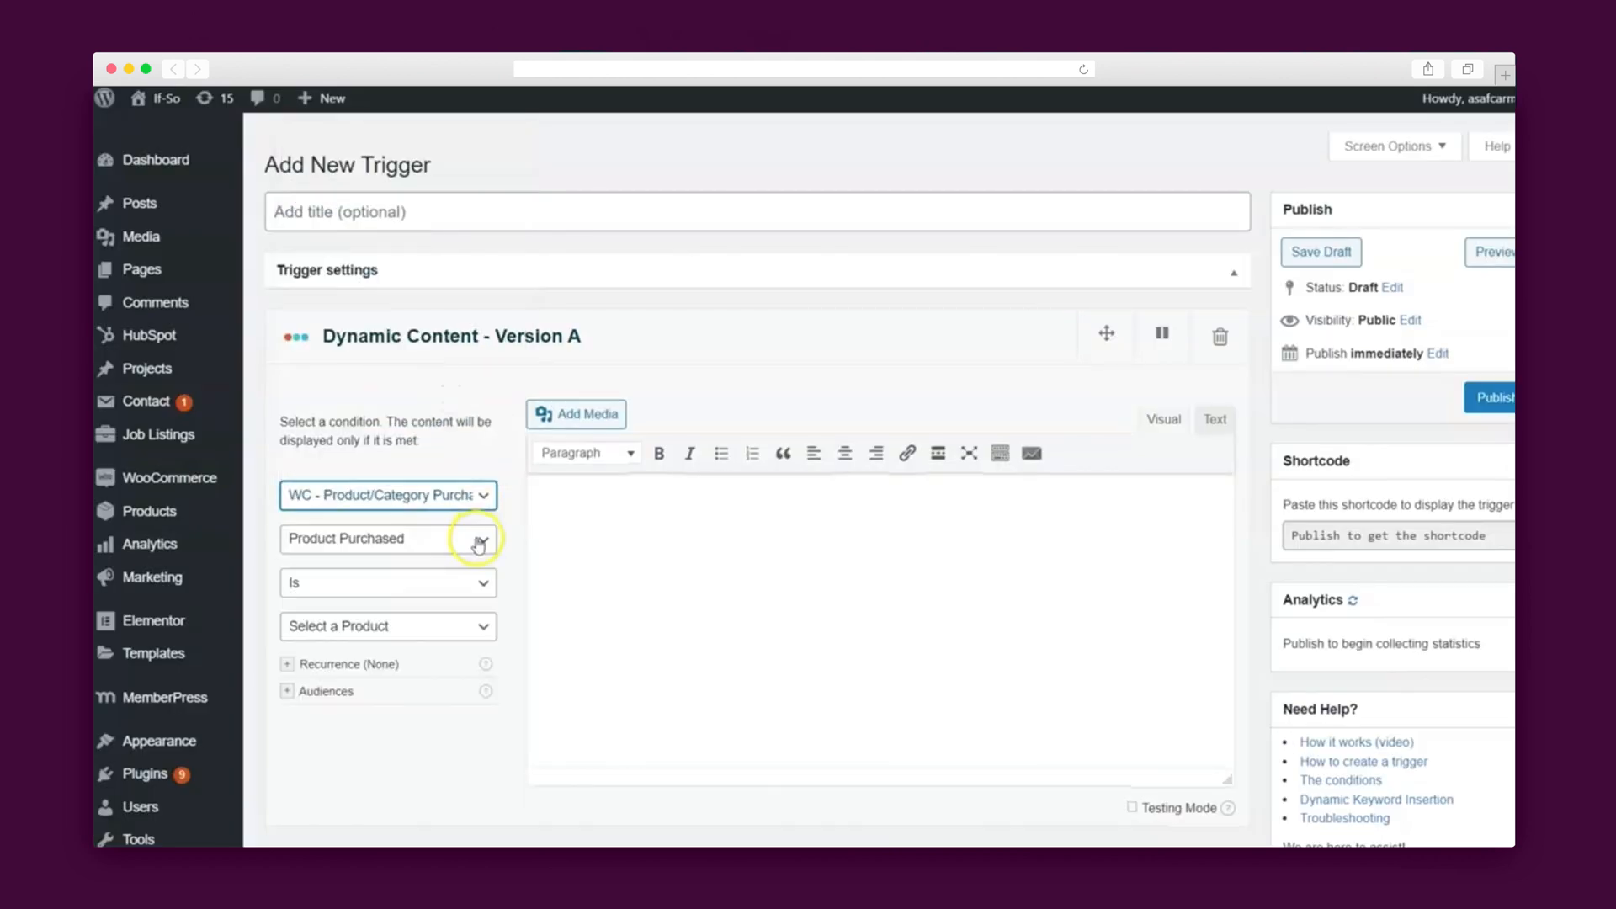
pyautogui.click(387, 538)
pyautogui.write('Conten')
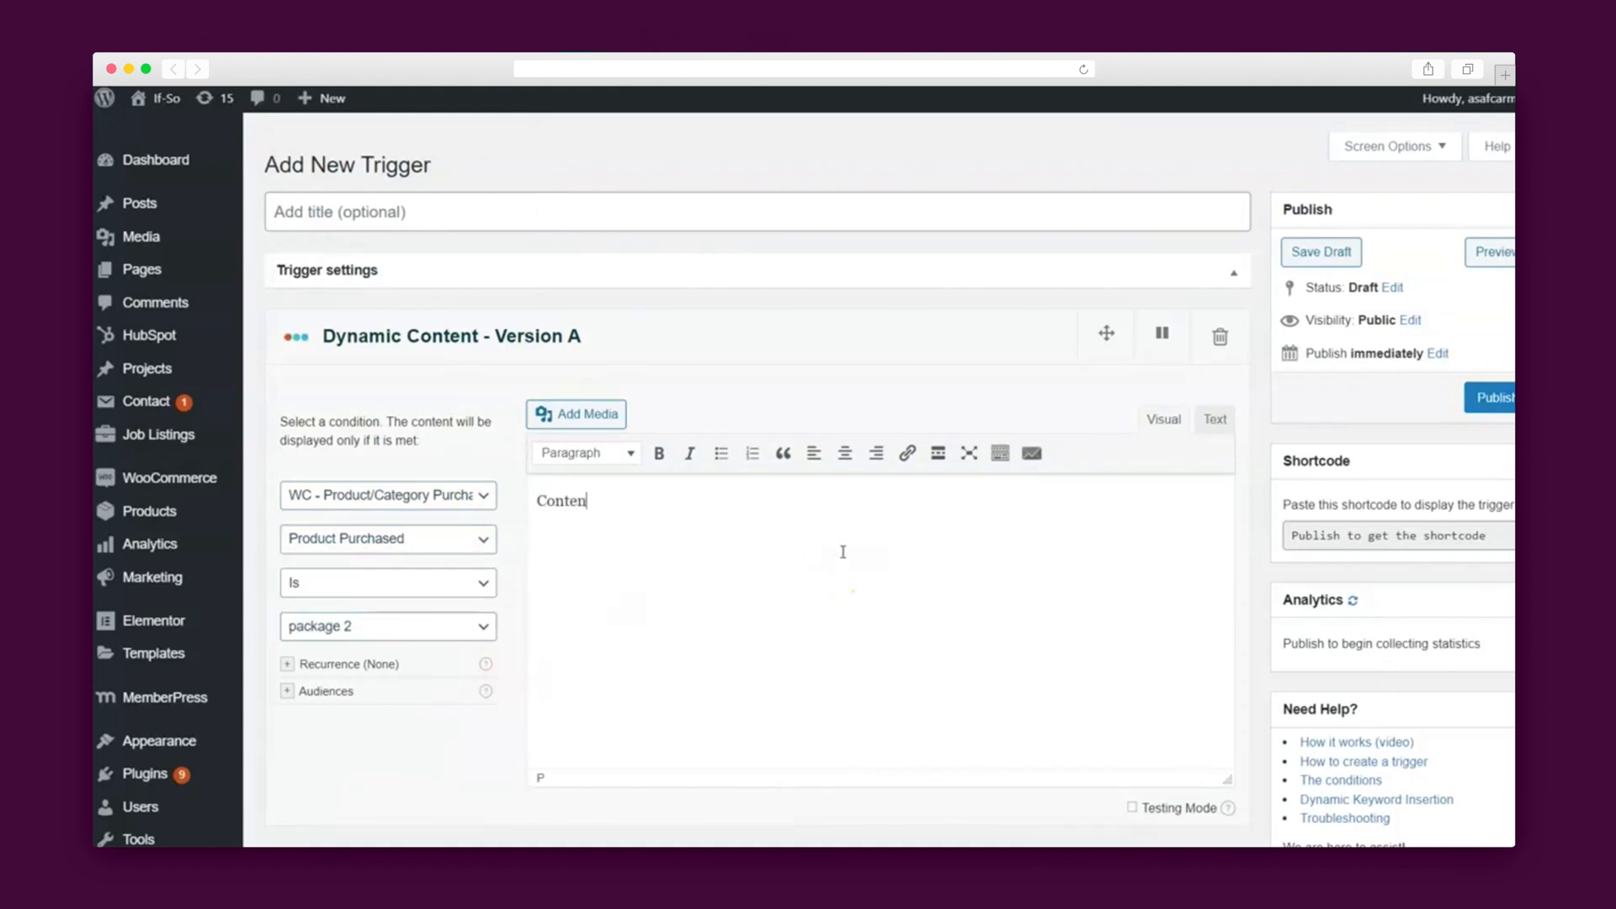
pyautogui.click(1493, 396)
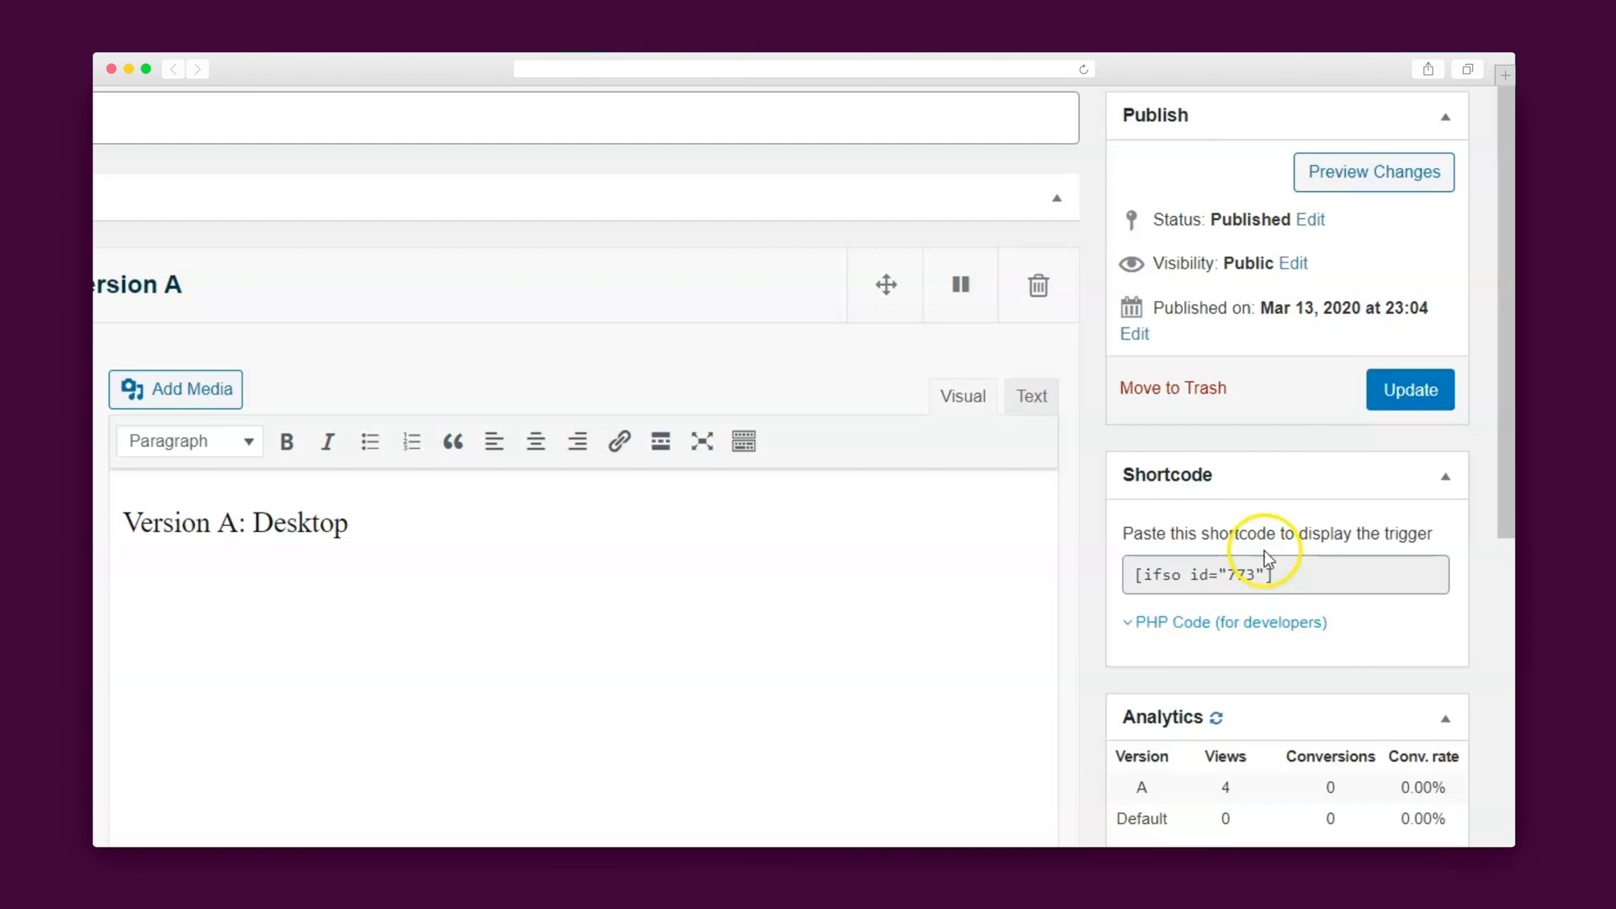
# Step: Select the trigger's embed shortcode and scroll down to its Analytics
pyautogui.click(1253, 575)
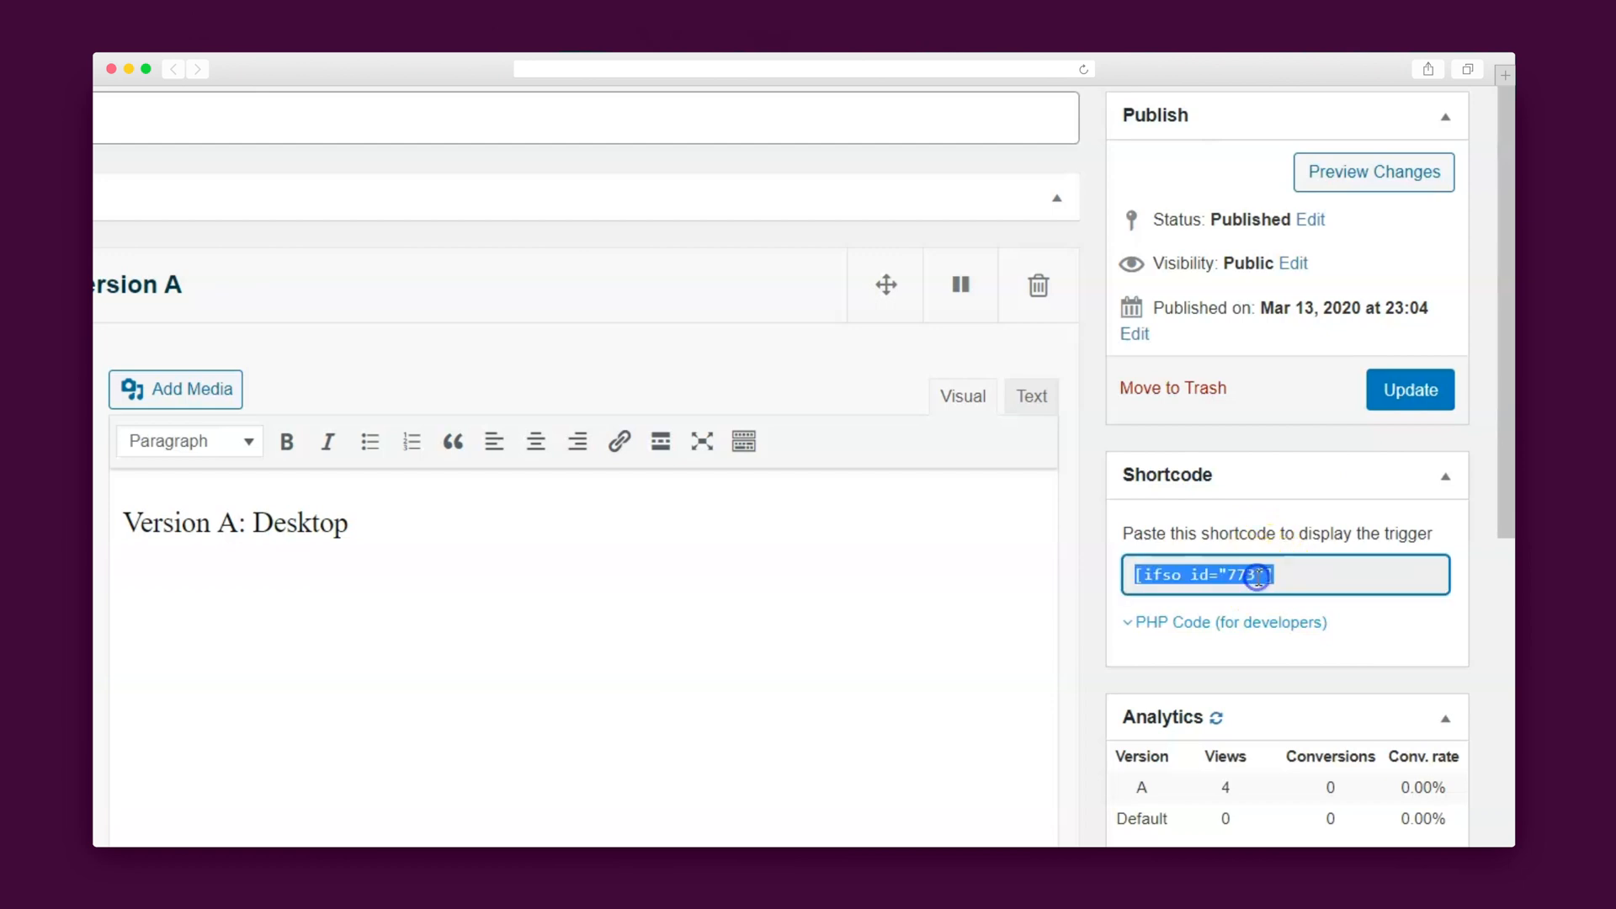
pyautogui.scroll(-3)
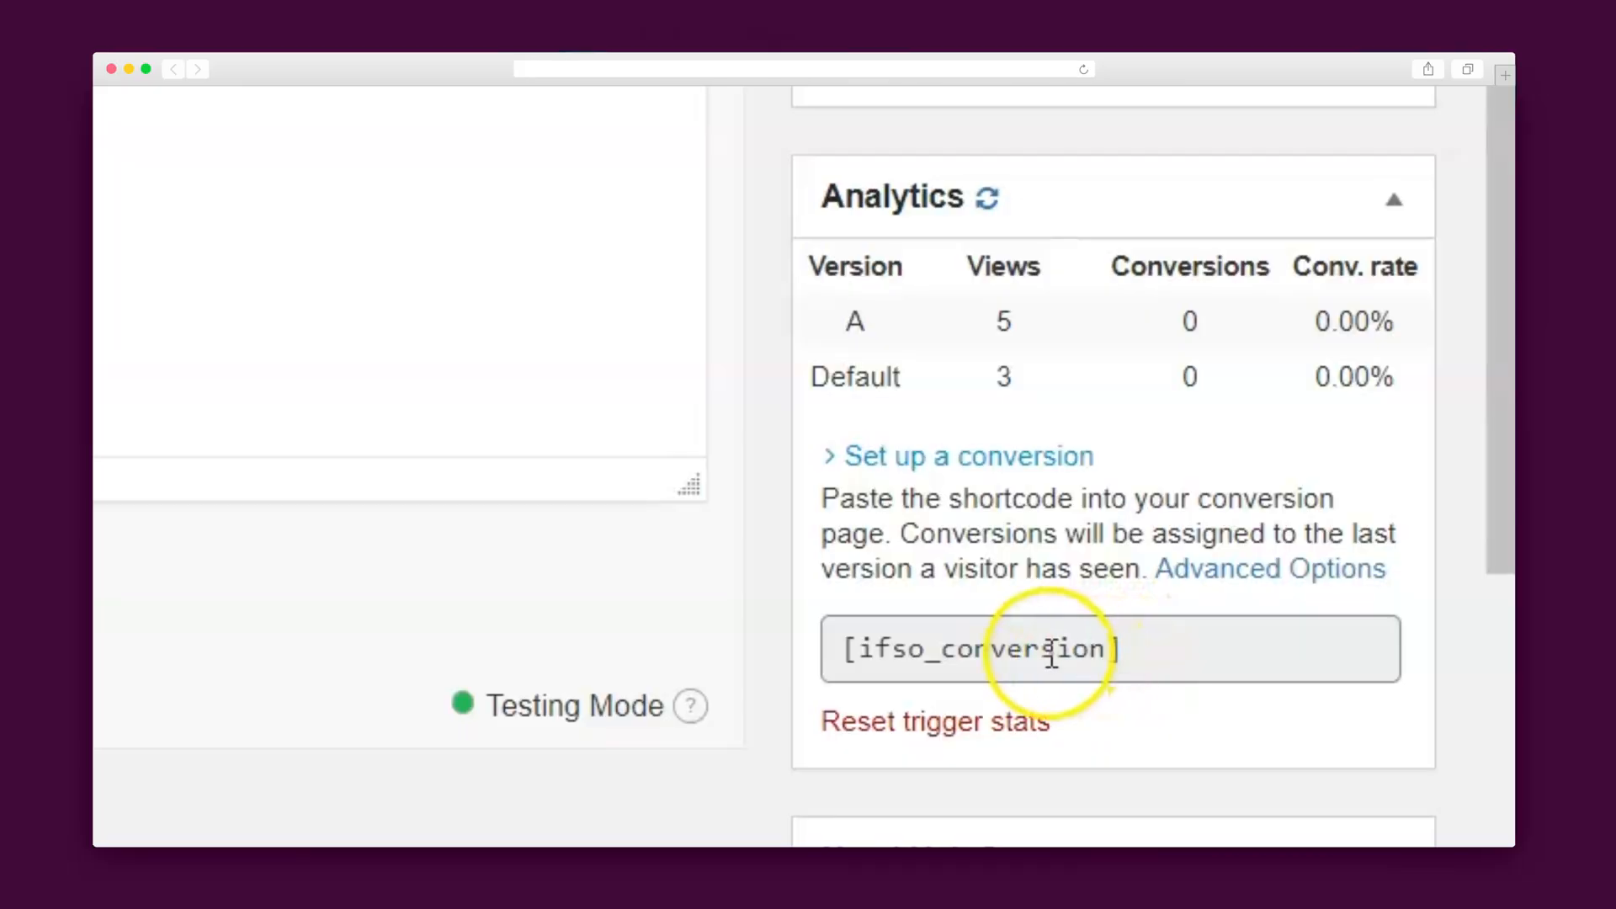